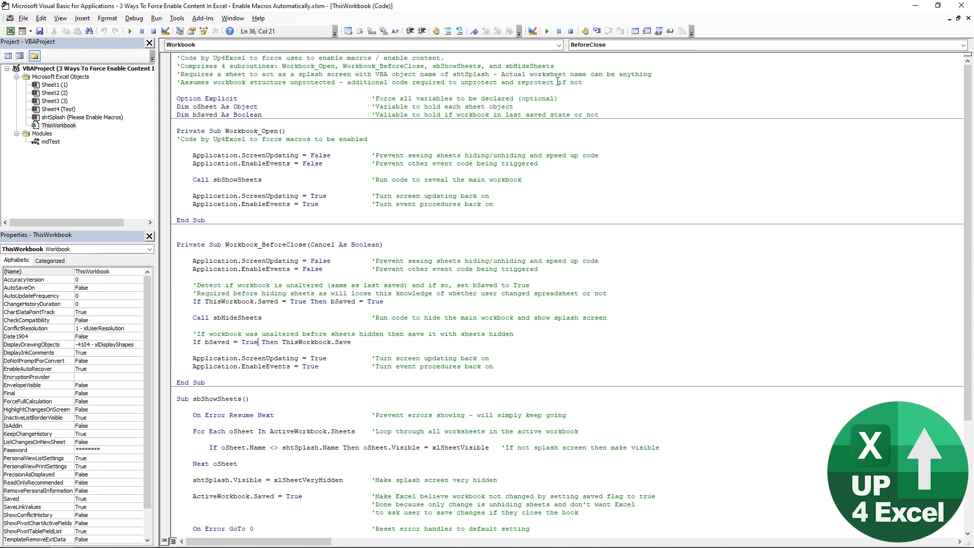
Bring up the context menu of actions for VBAProject in the Project Explorer.
{"action": "right_click", "coordinate": [81, 84]}
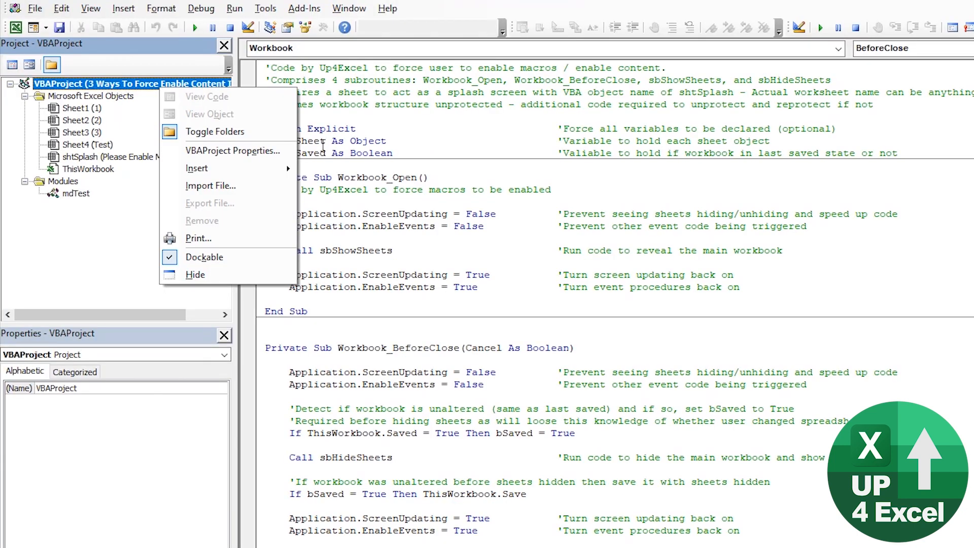
{"action": "mouse_move", "coordinate": [234, 150]}
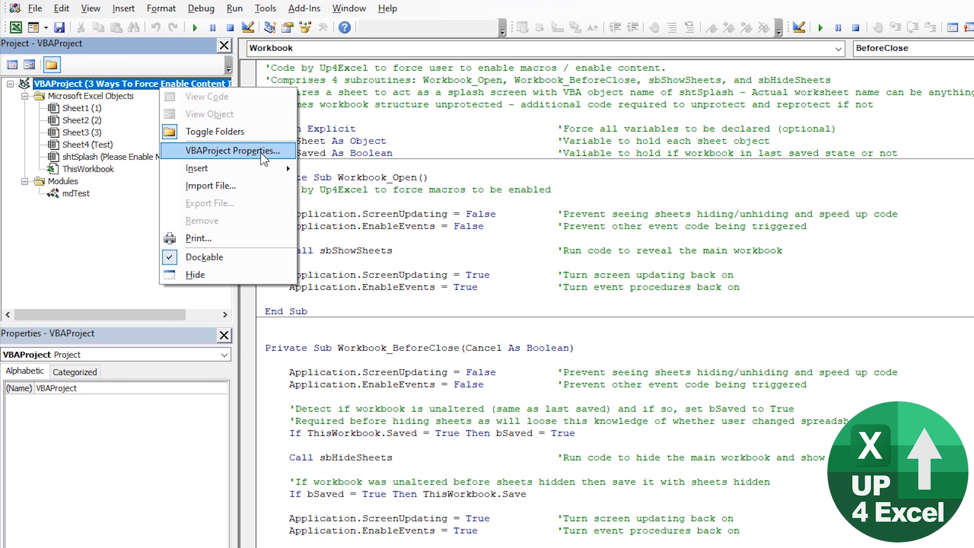
In VBAProject Properties, enable 'Lock project for viewing' under Protection and move to the Password box.
{"action": "left_click", "coordinate": [234, 151]}
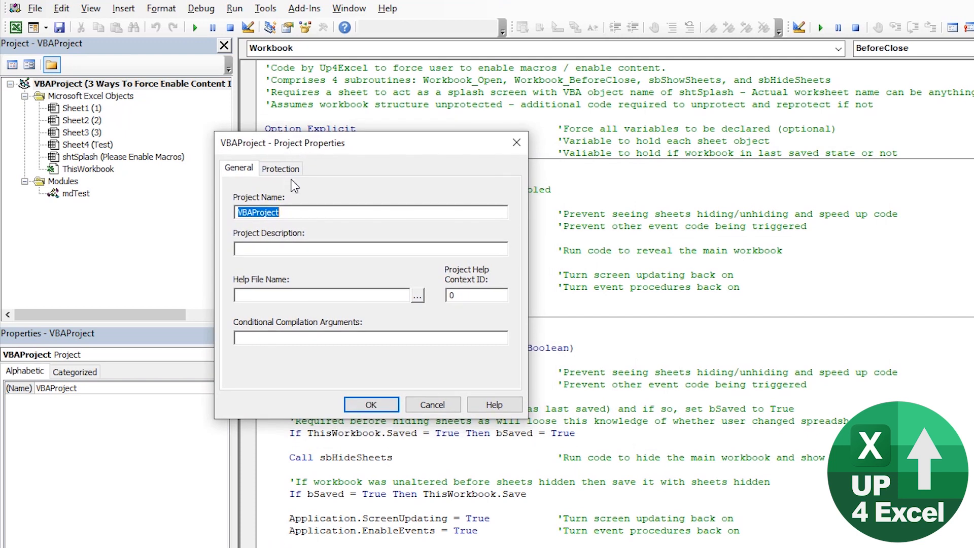
{"action": "left_click", "coordinate": [280, 168]}
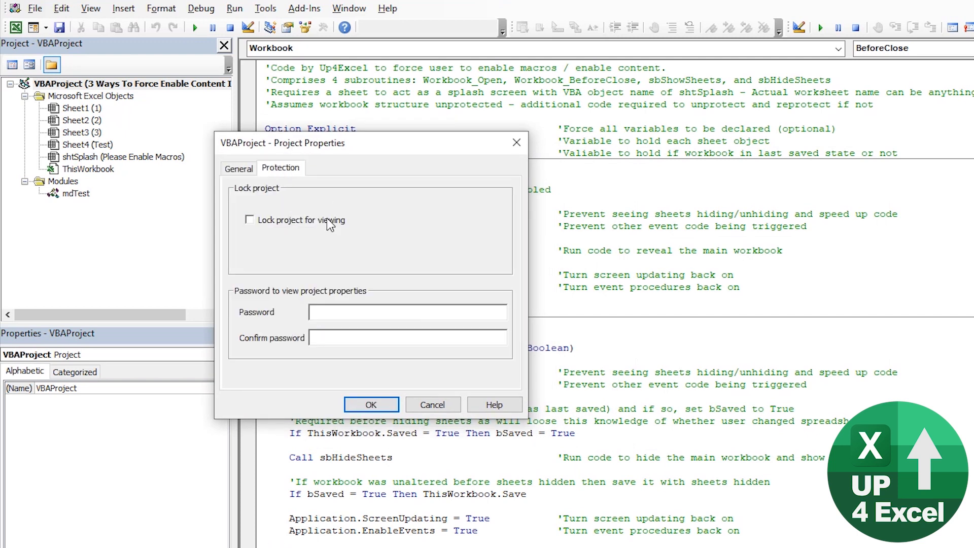
{"action": "left_click", "coordinate": [250, 221]}
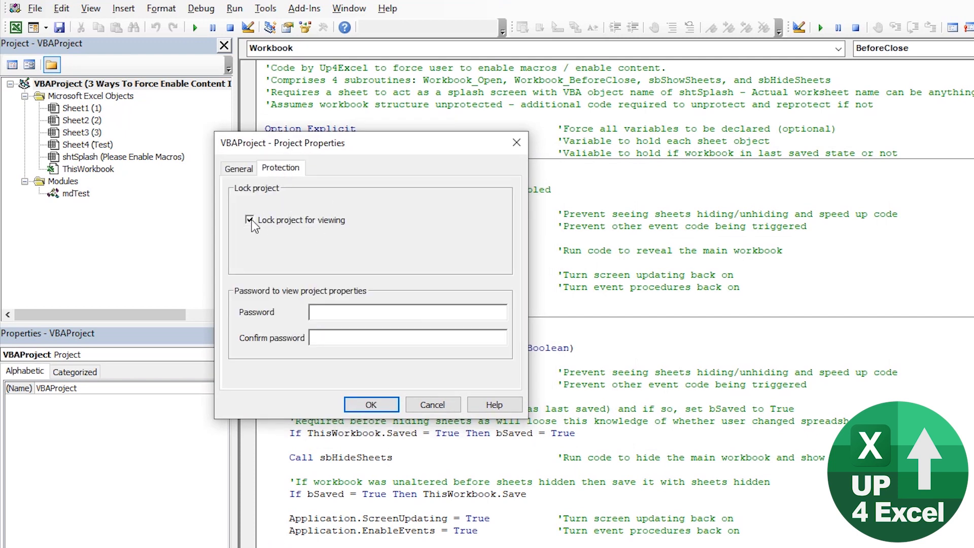
{"action": "left_click", "coordinate": [250, 220]}
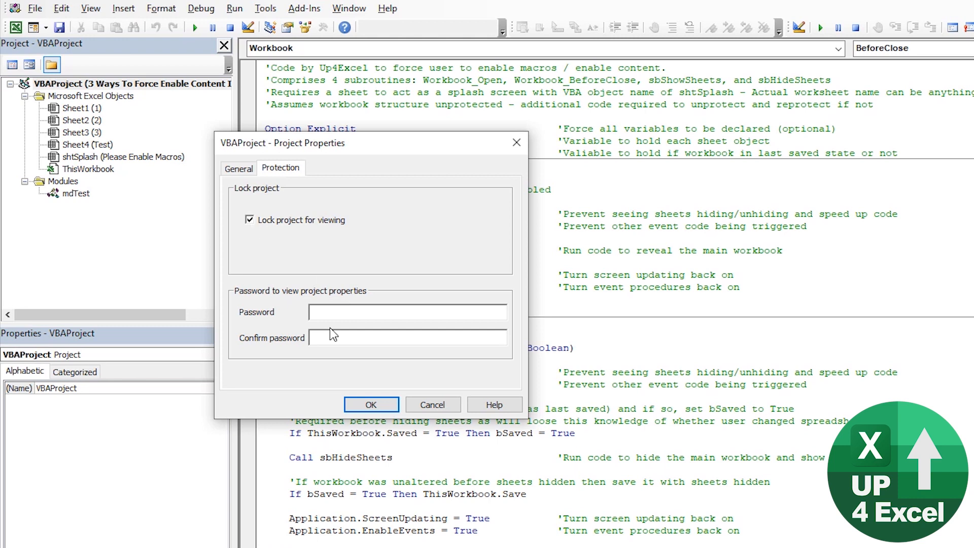
{"action": "left_click", "coordinate": [407, 311]}
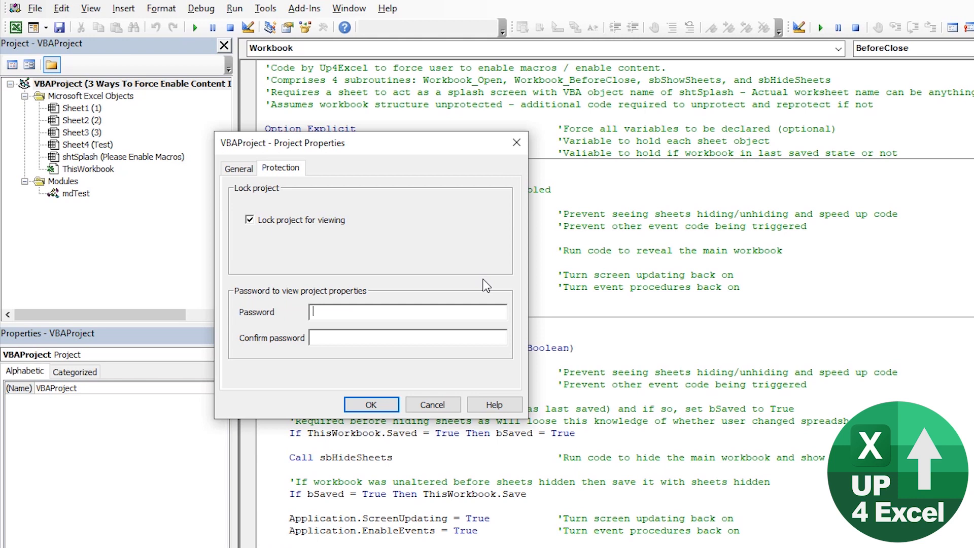
Enter and confirm the viewing password, then apply the project protection with OK.
{"action": "type", "text": "*****"}
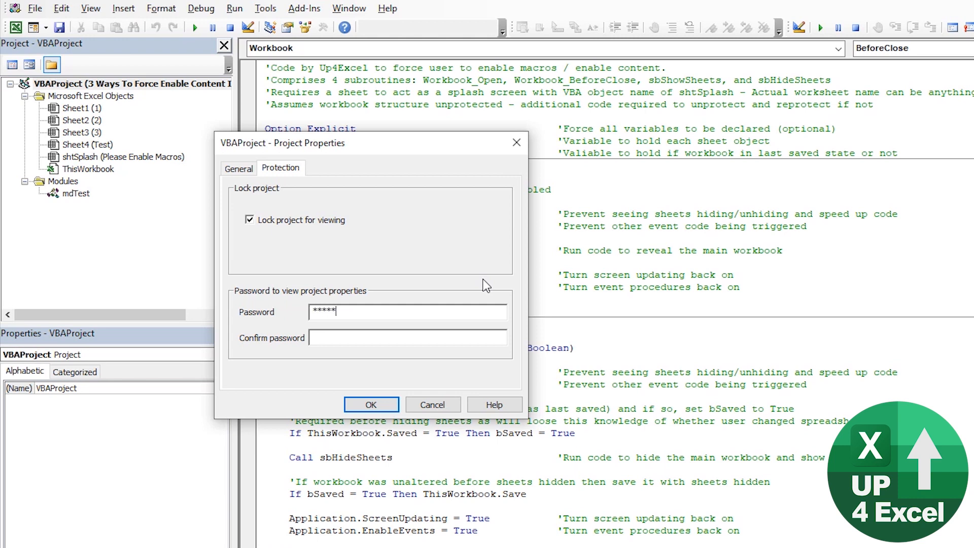
{"action": "type", "text": "***"}
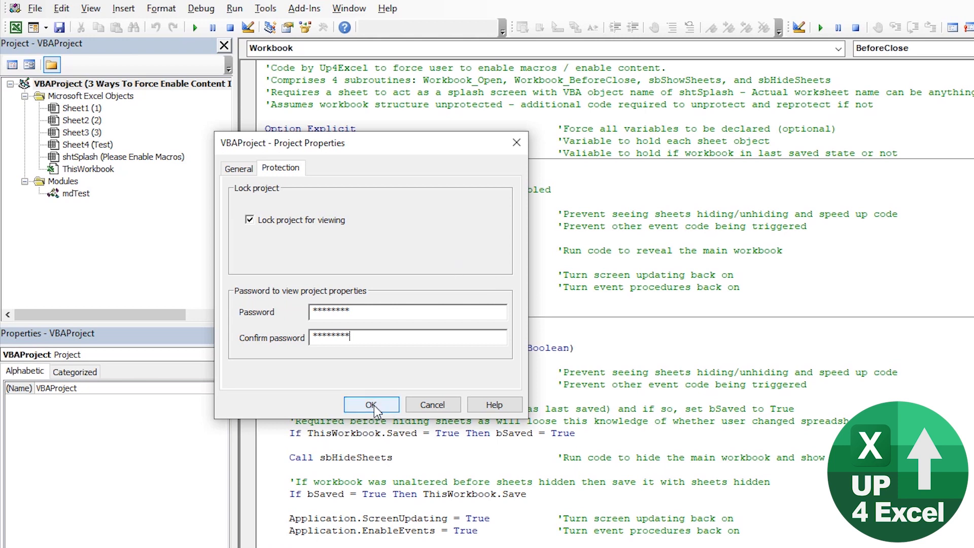
{"action": "left_click", "coordinate": [372, 404]}
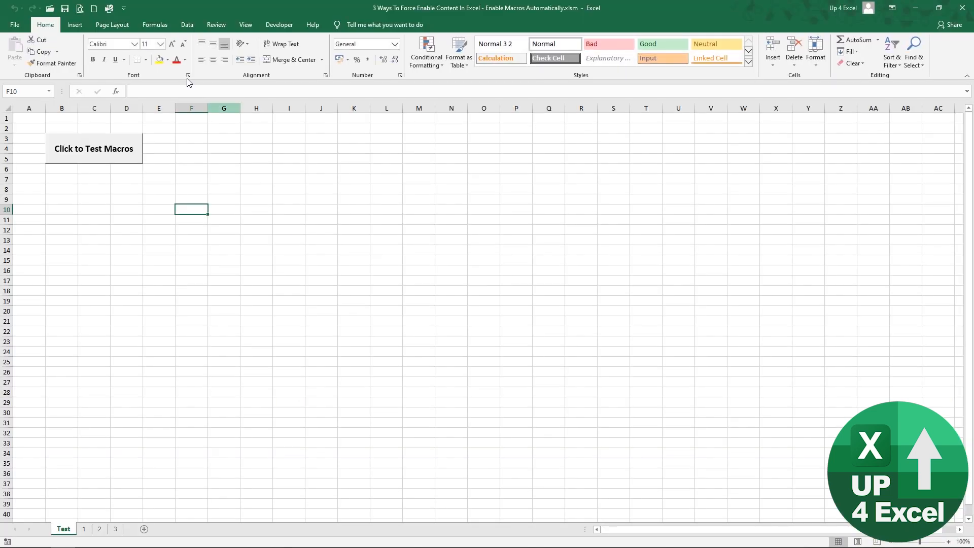
Reopen the Visual Basic Editor from the workbook with Alt+F11, reaching the password prompt.
{"action": "key", "text": "alt+f11"}
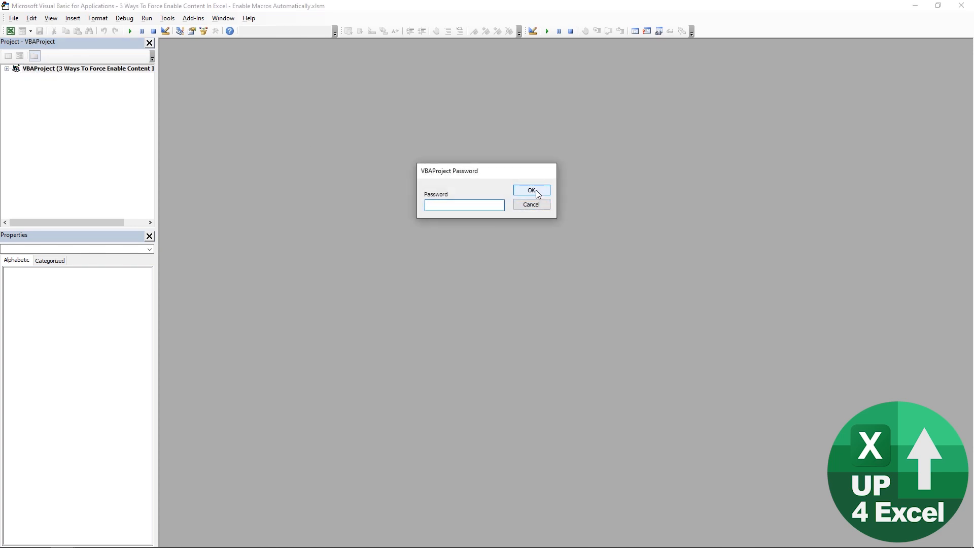
Submit an empty password and acknowledge the 'Invalid password' rejection, leaving the project locked.
{"action": "left_click", "coordinate": [531, 190]}
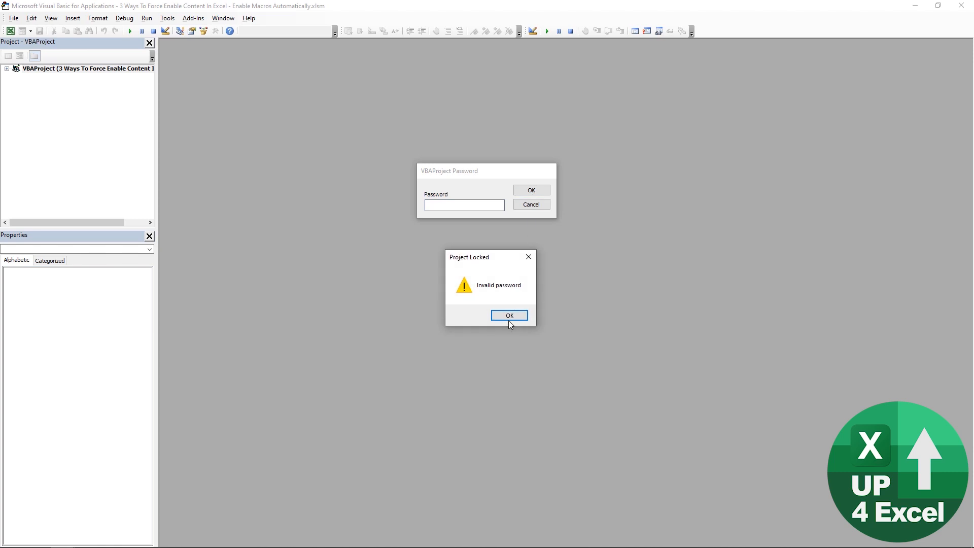
{"action": "left_click", "coordinate": [508, 314]}
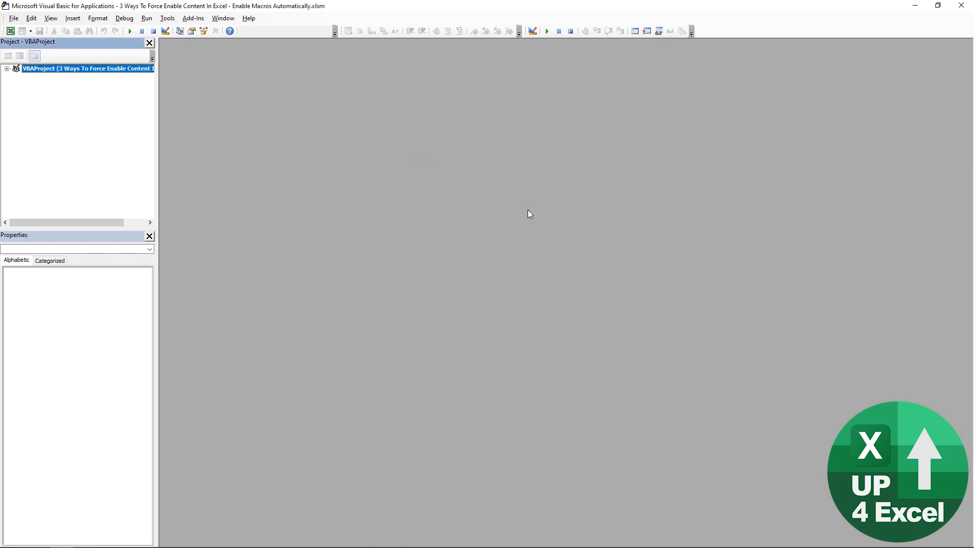